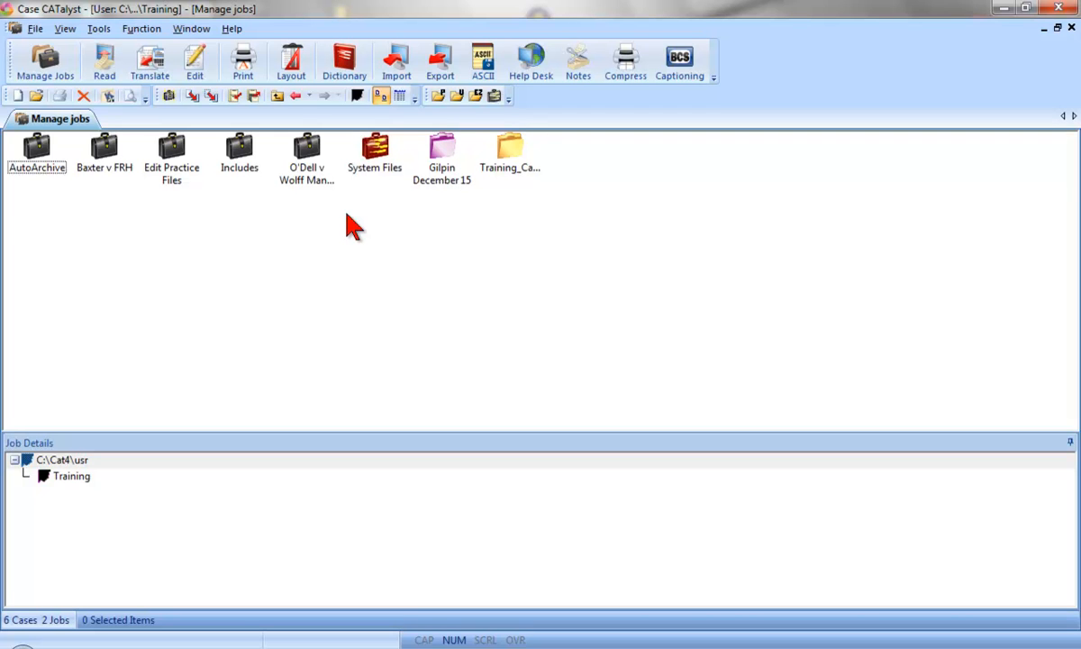
{"action": "mouse_move", "coordinate": [375, 176]}
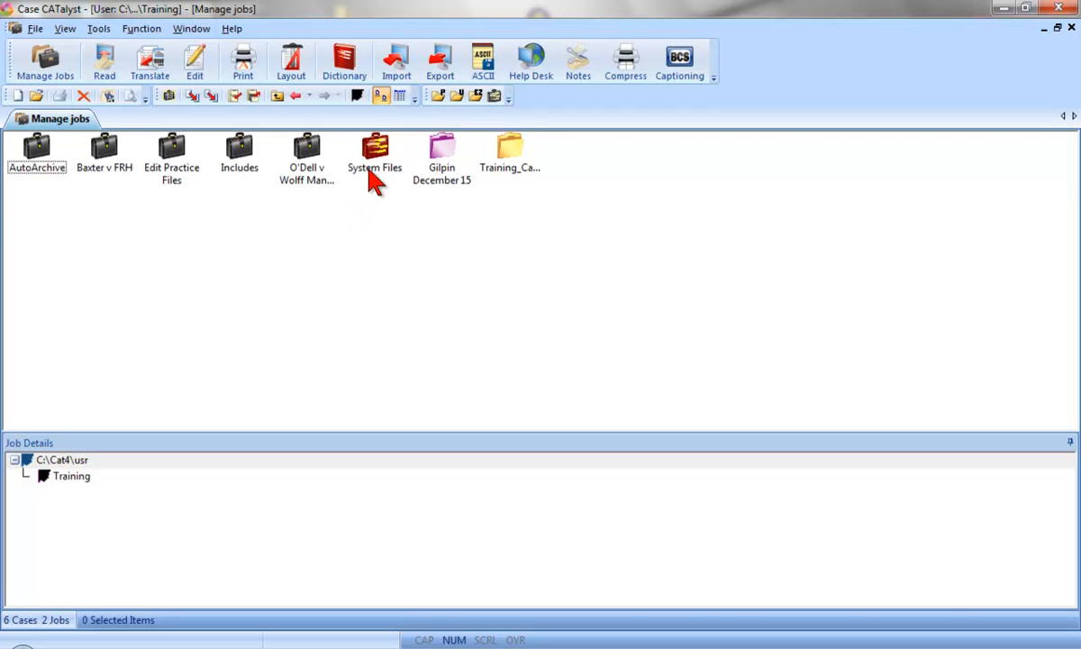
Step: Select the Personal Dictionary file in the System Files case
{"action": "double_click", "coordinate": [374, 153]}
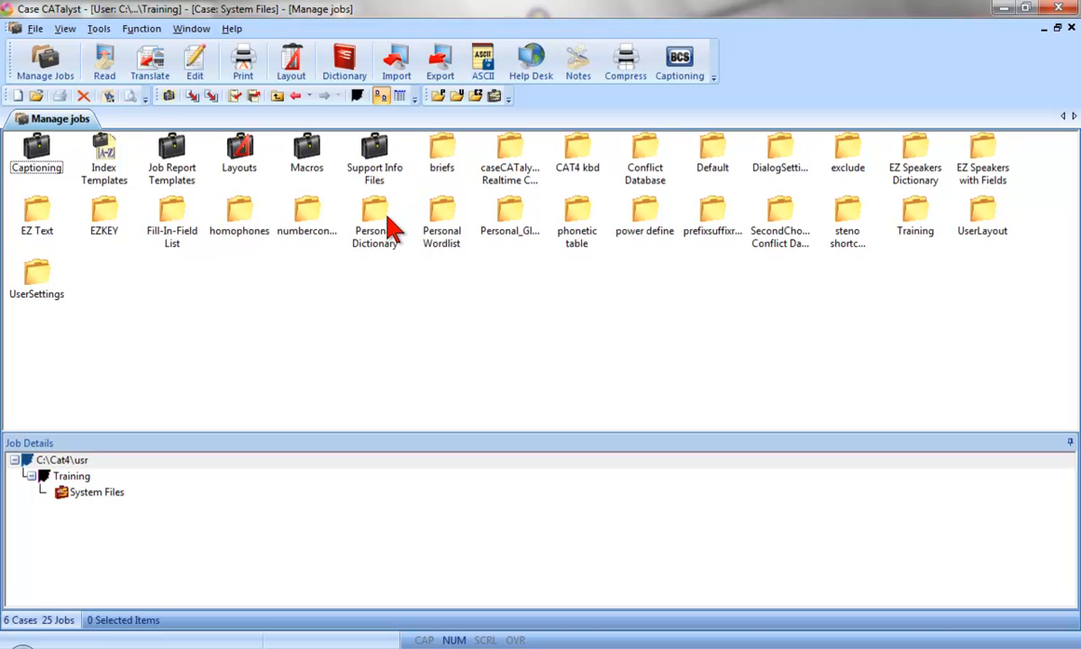
{"action": "left_click", "coordinate": [374, 216]}
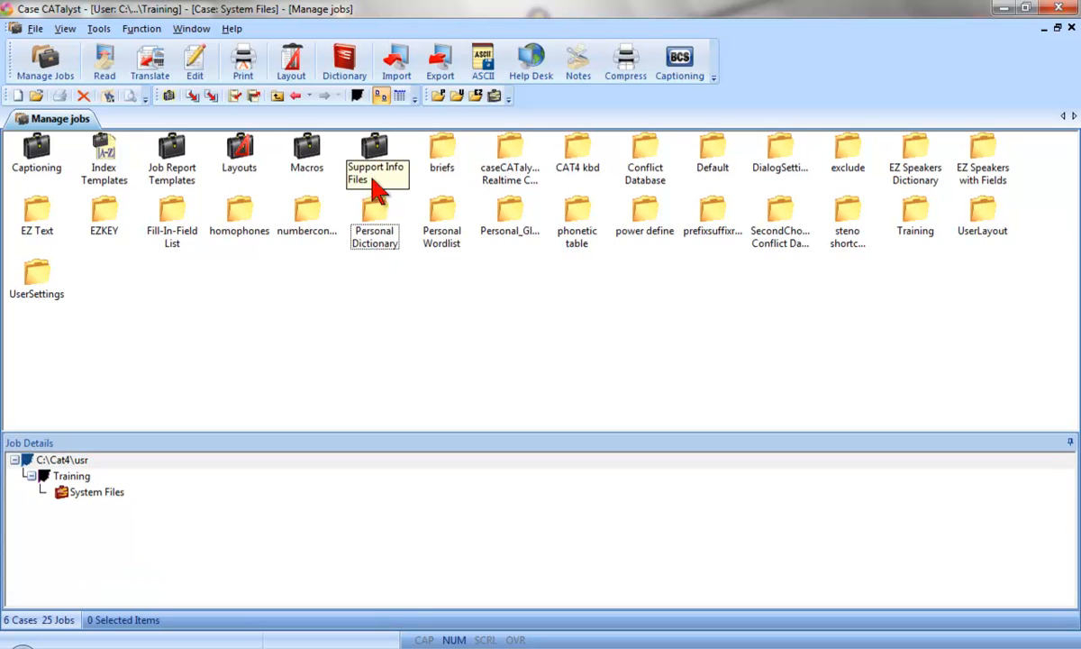
{"action": "left_click", "coordinate": [344, 61]}
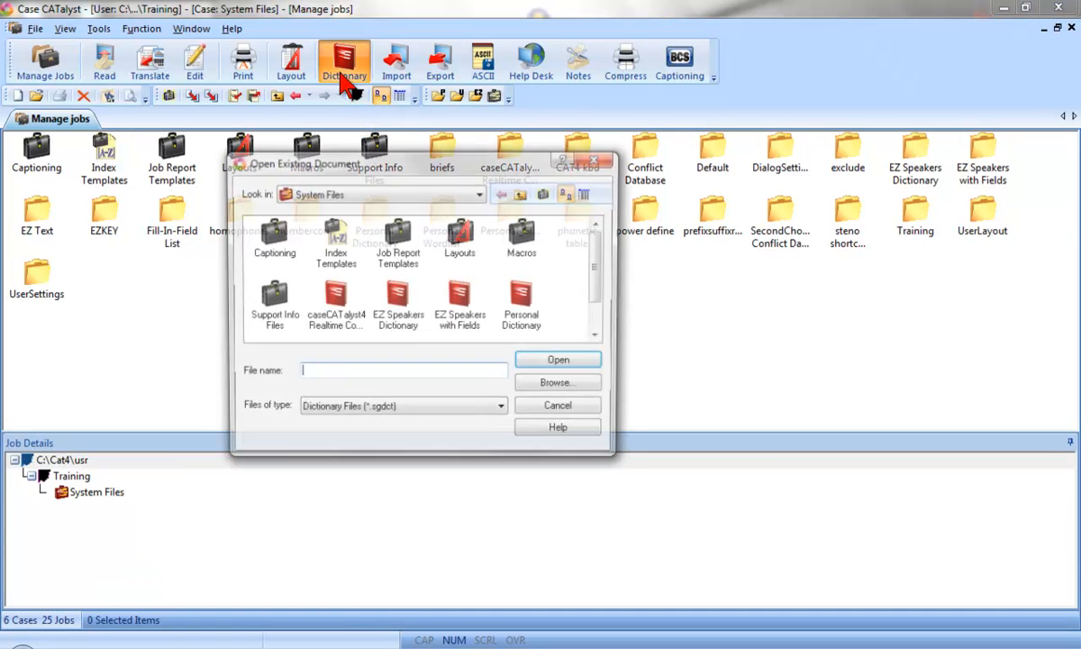
{"action": "left_click", "coordinate": [521, 297]}
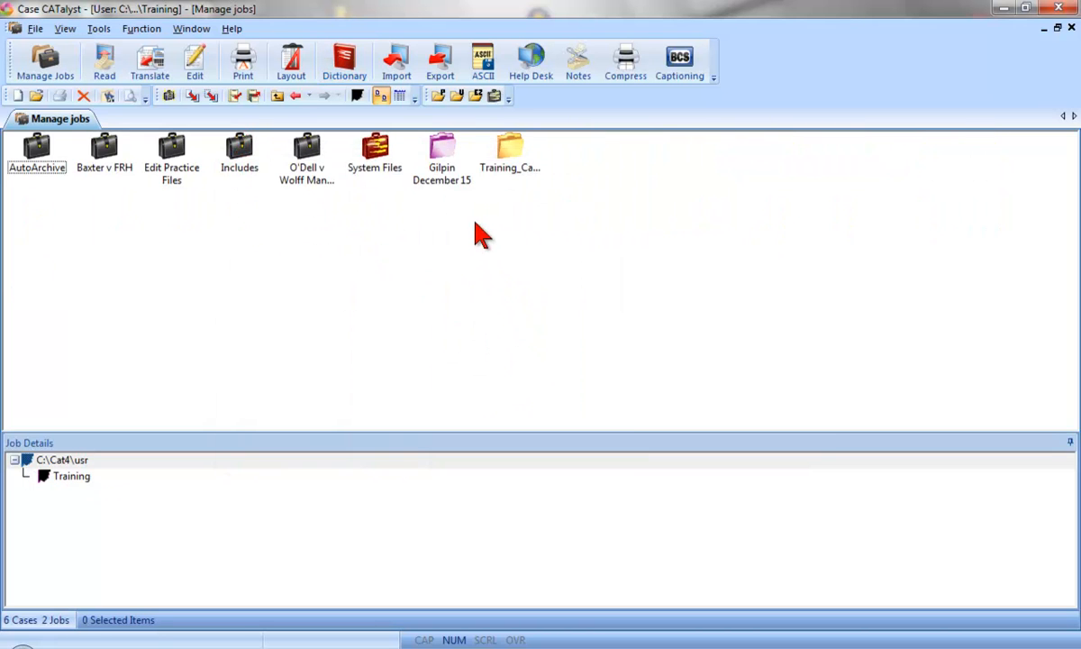
Step: Open the Dictionary file of the Gilpin December 15 job
{"action": "left_click", "coordinate": [441, 153]}
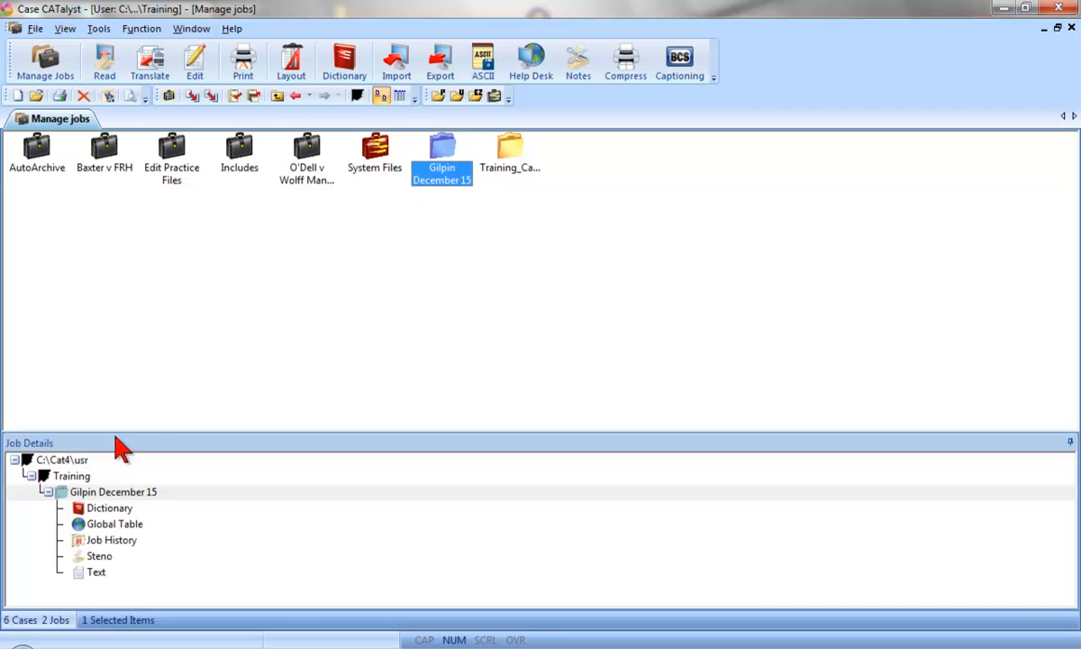
{"action": "left_click", "coordinate": [109, 507]}
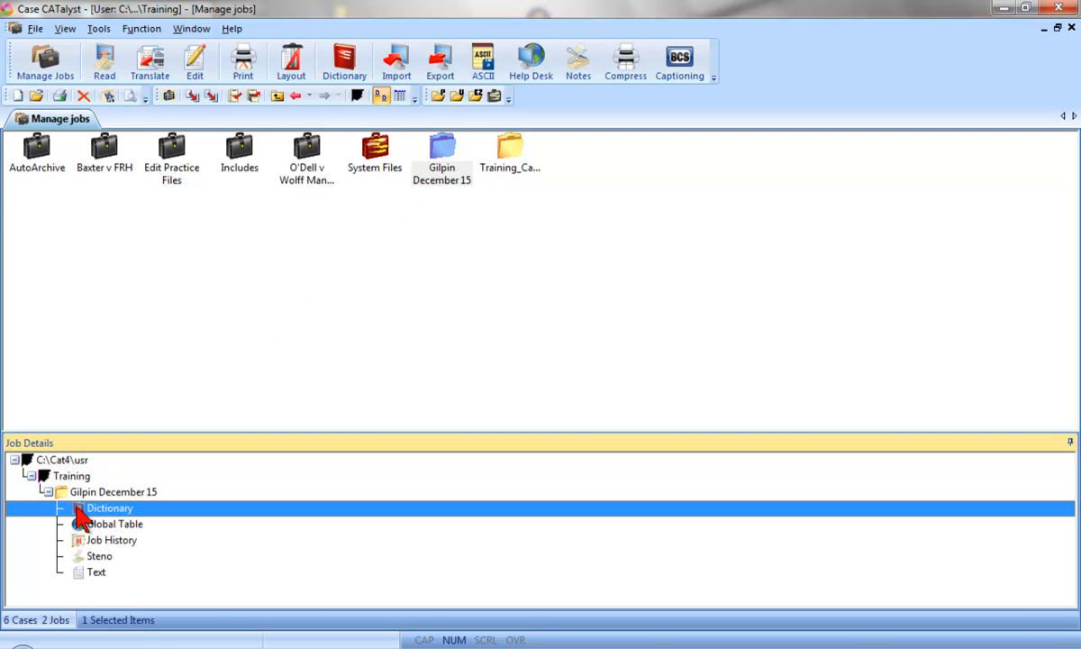
{"action": "right_click", "coordinate": [108, 508]}
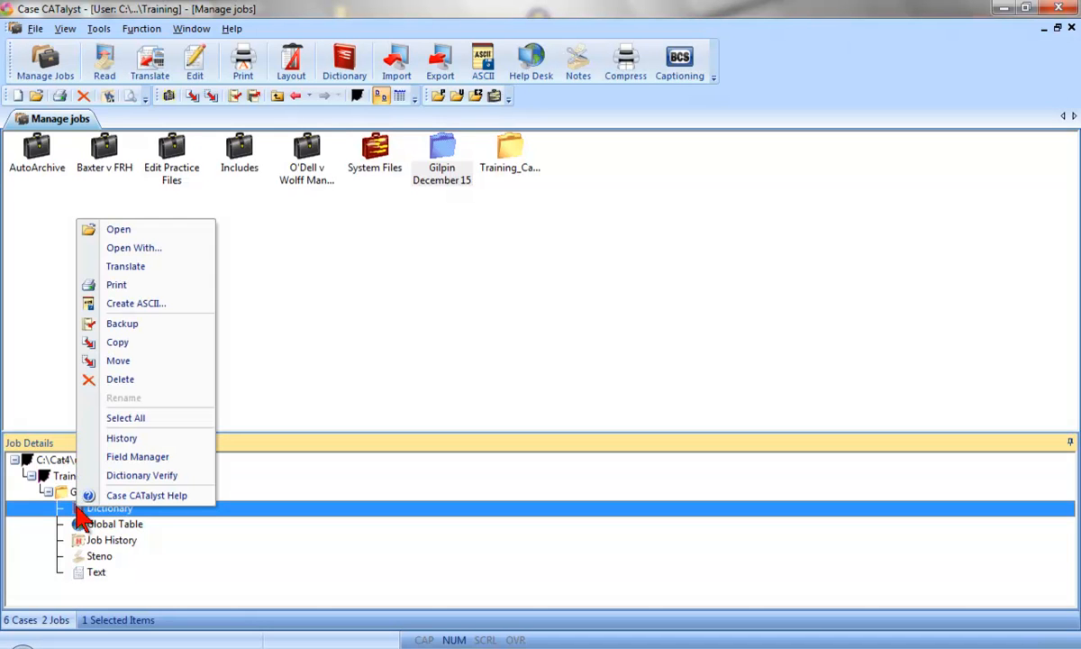
{"action": "mouse_move", "coordinate": [118, 229]}
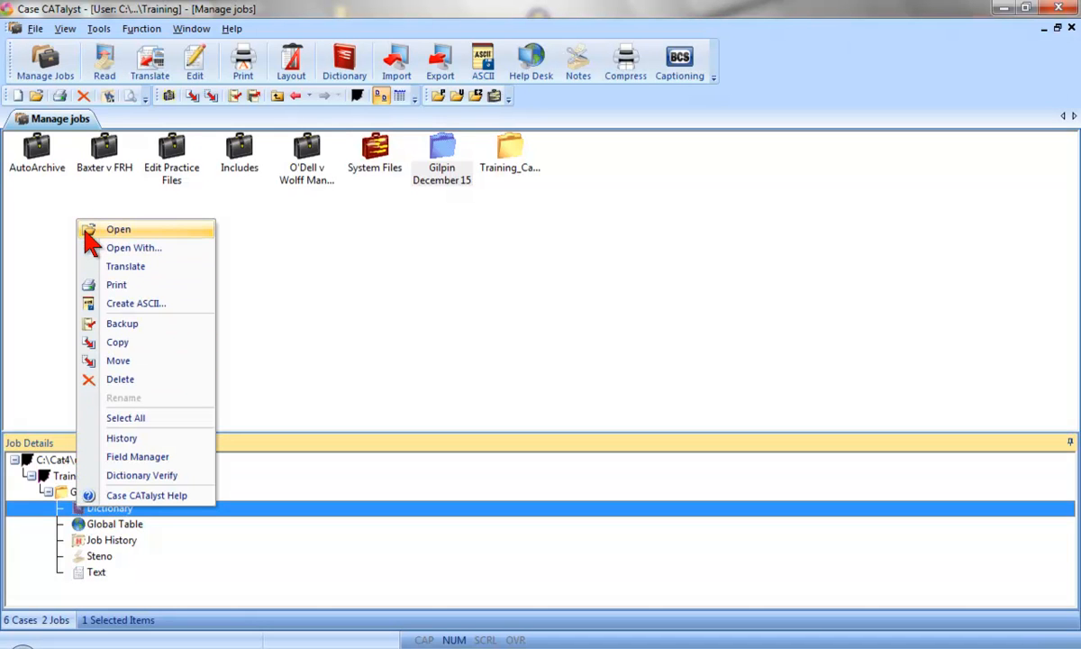
{"action": "left_click", "coordinate": [90, 242]}
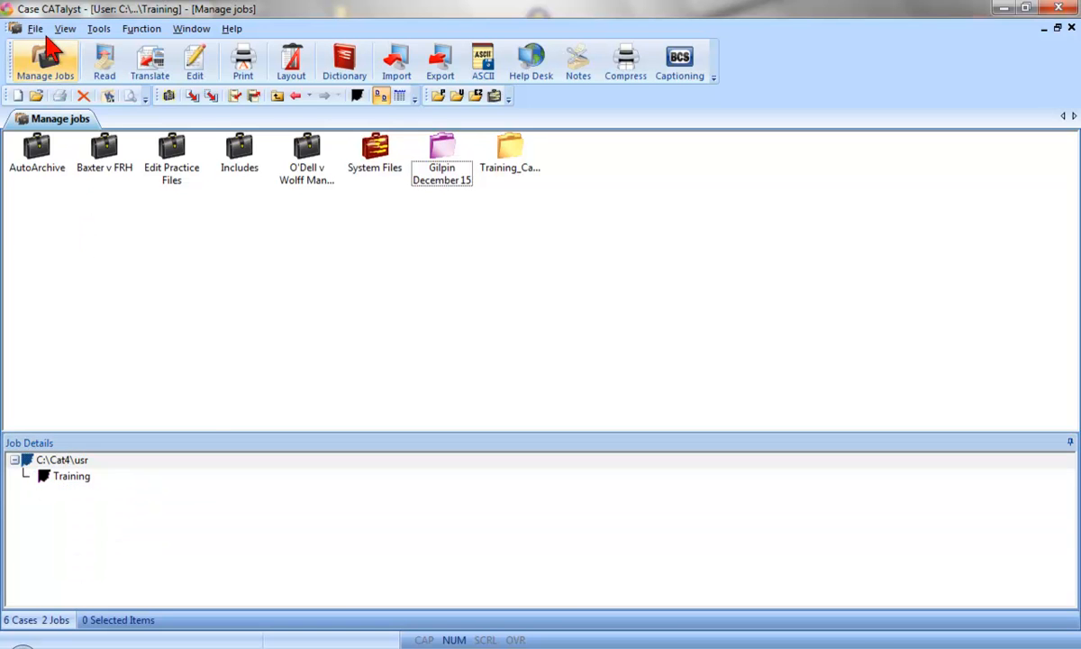
{"action": "left_click", "coordinate": [35, 28]}
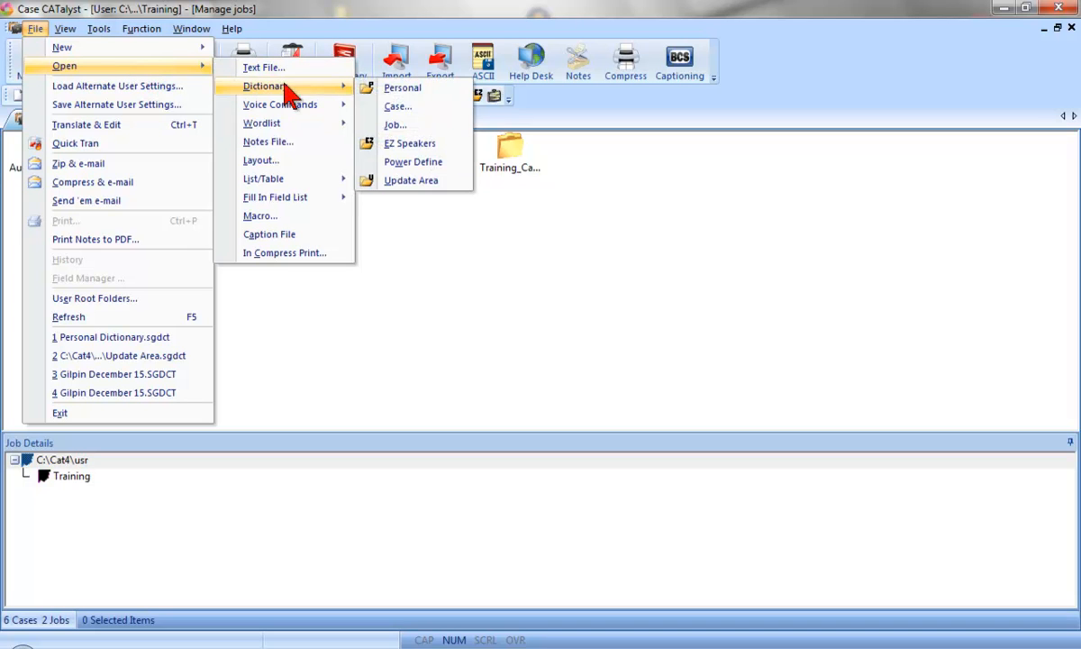
{"action": "mouse_move", "coordinate": [397, 106]}
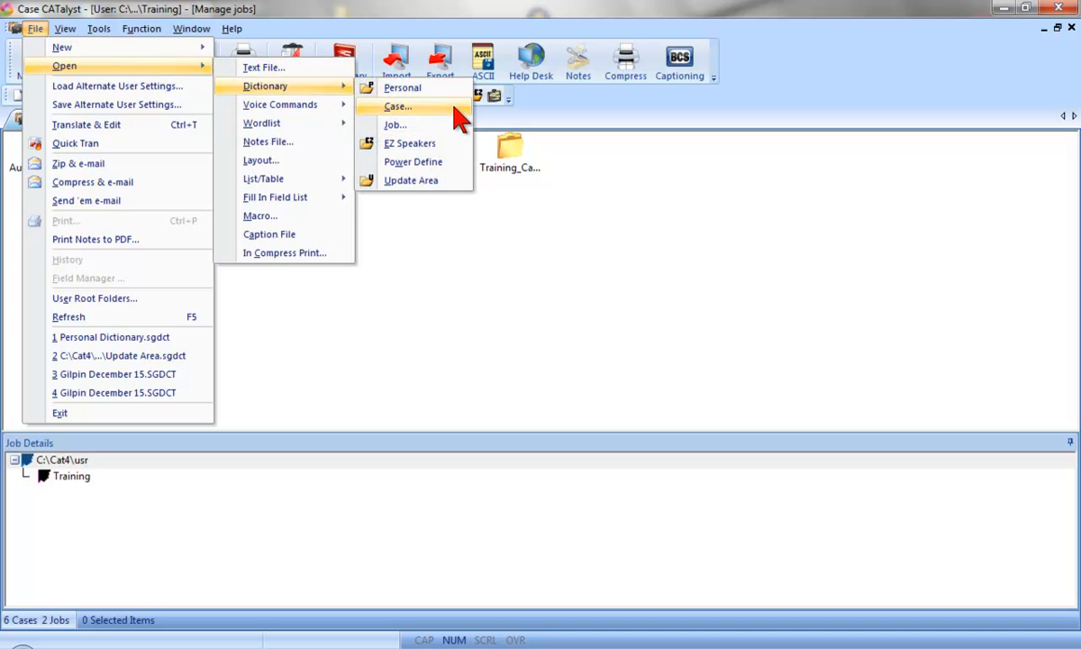
{"action": "mouse_move", "coordinate": [419, 88]}
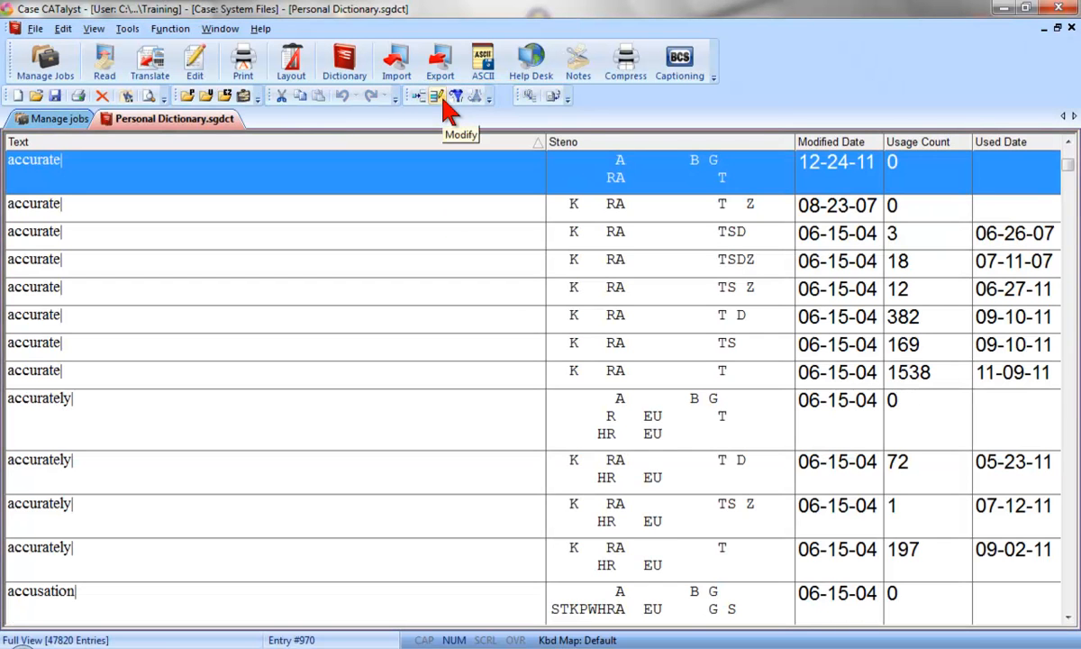
{"action": "mouse_move", "coordinate": [442, 122]}
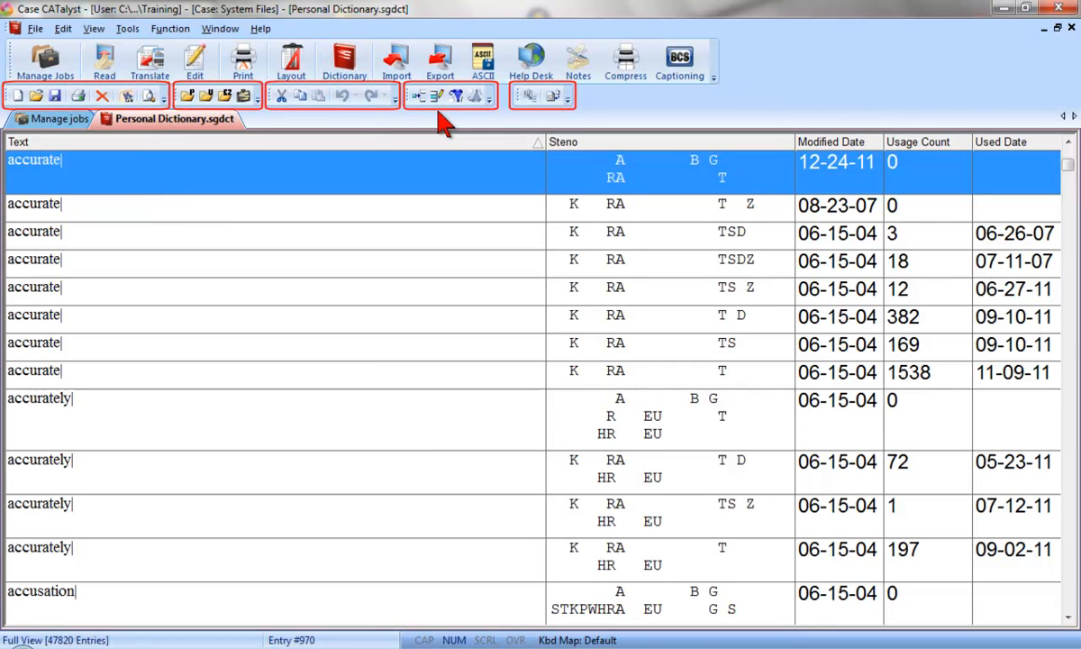
{"action": "mouse_move", "coordinate": [243, 126]}
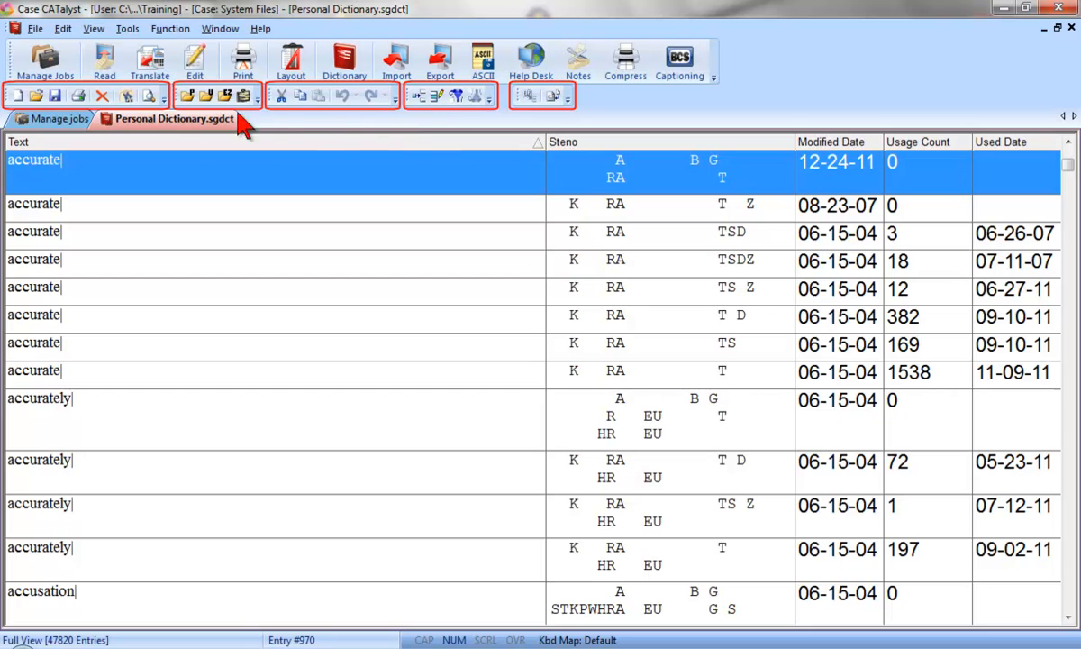
Step: Review the Manage Dictionary toolbars, then show the Edit menu commands
{"action": "left_click", "coordinate": [55, 118]}
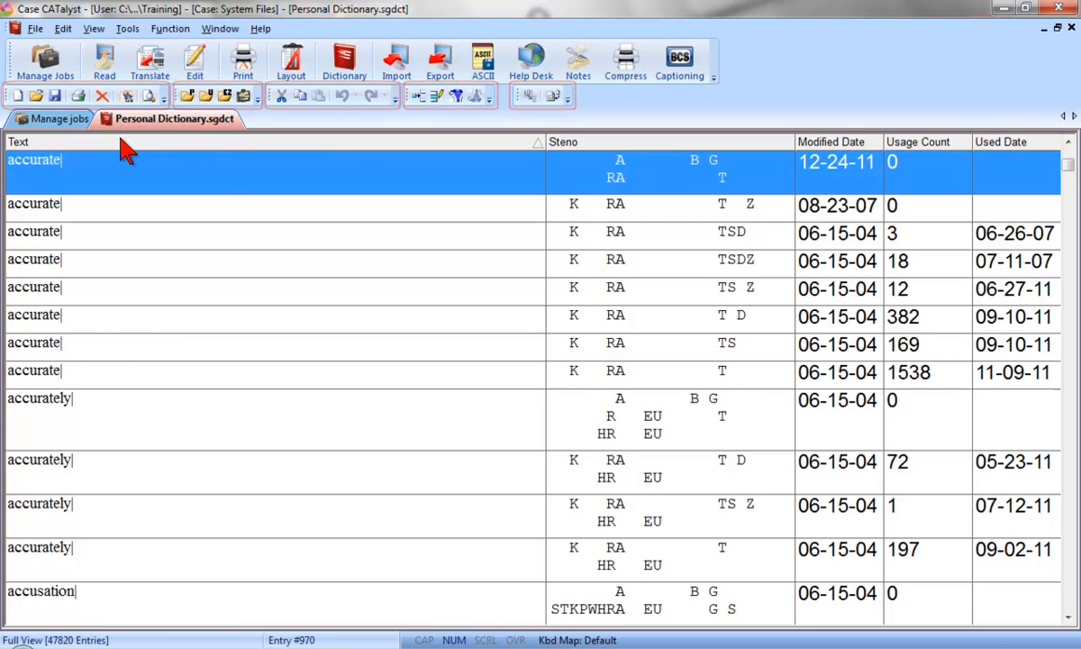
{"action": "left_click", "coordinate": [62, 28]}
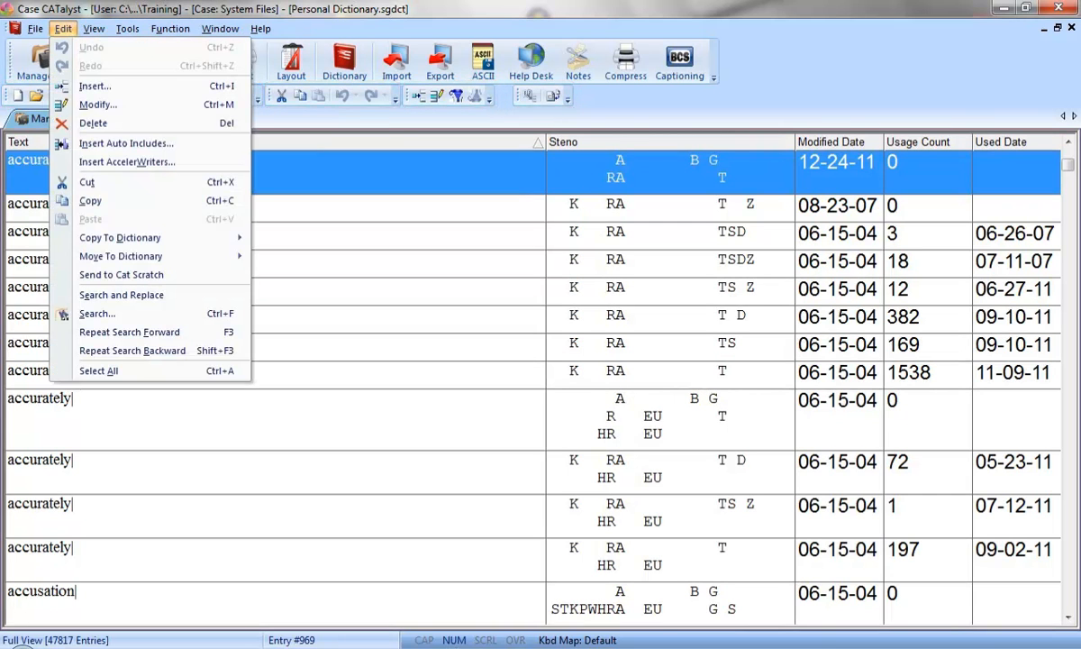
Step: Dismiss the Edit menu to return to the 47,820-entry dictionary list
{"action": "left_click", "coordinate": [127, 28]}
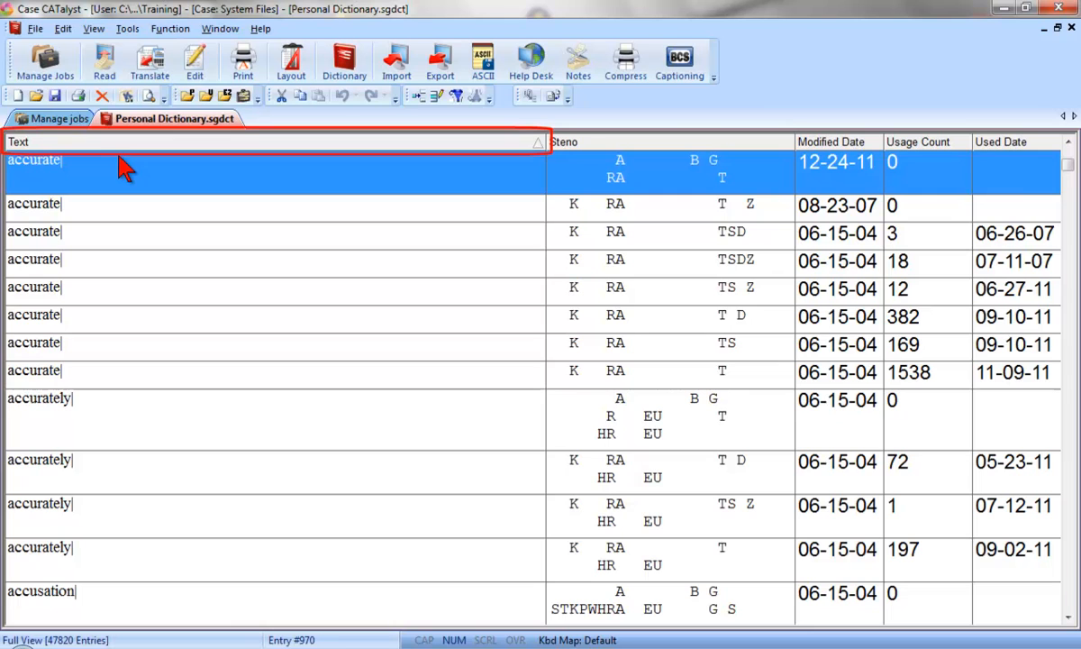
{"action": "left_click", "coordinate": [669, 141]}
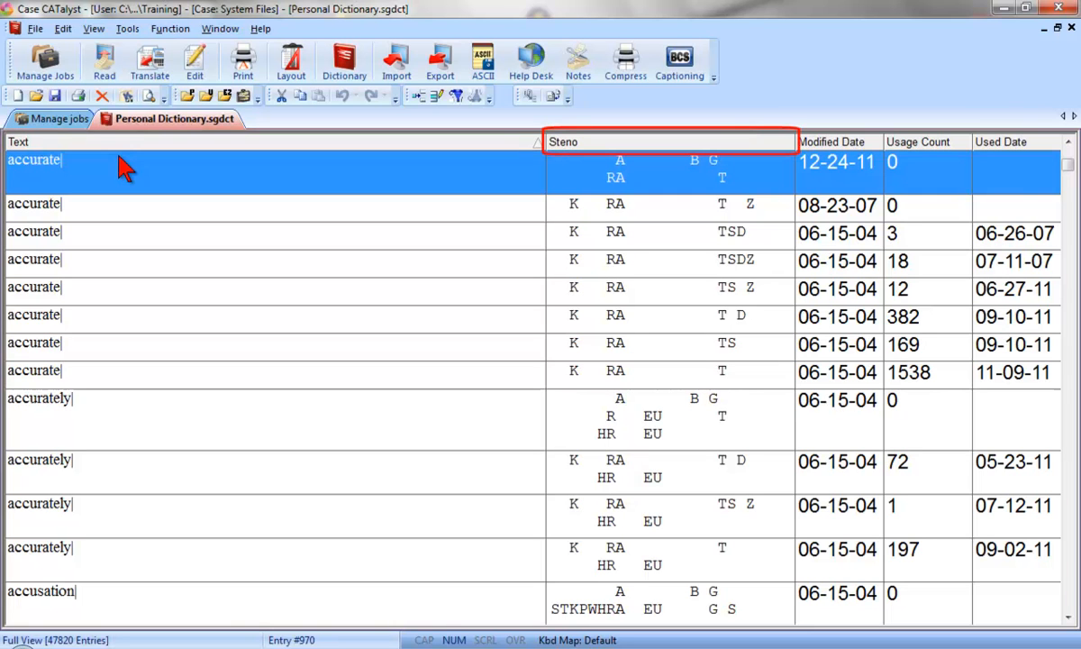
{"action": "left_click", "coordinate": [837, 141]}
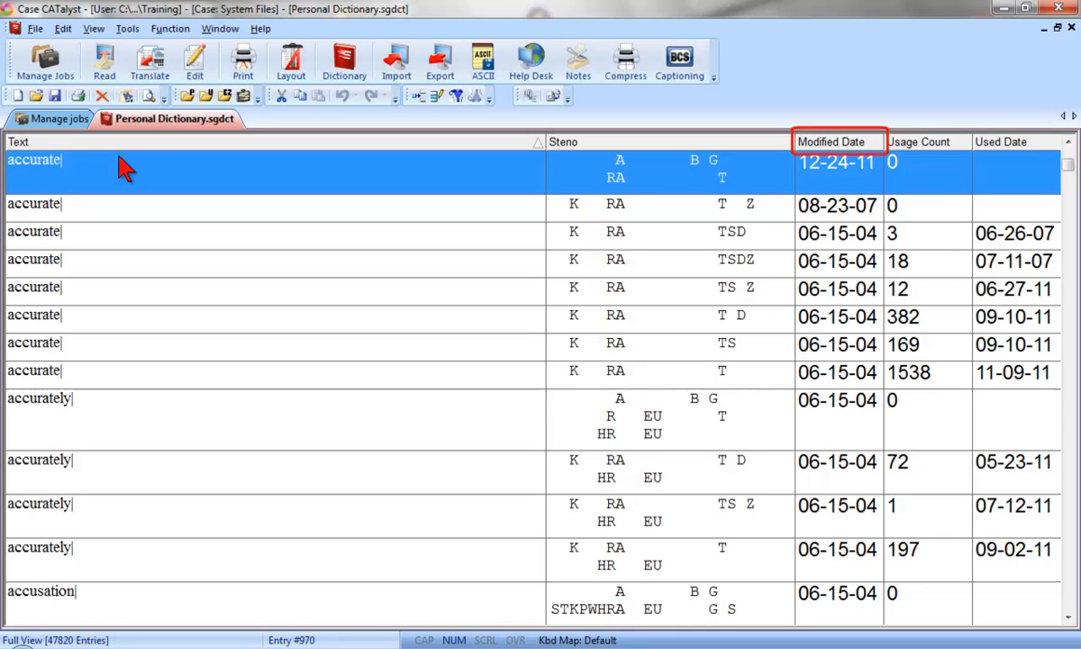
{"action": "left_click", "coordinate": [919, 141]}
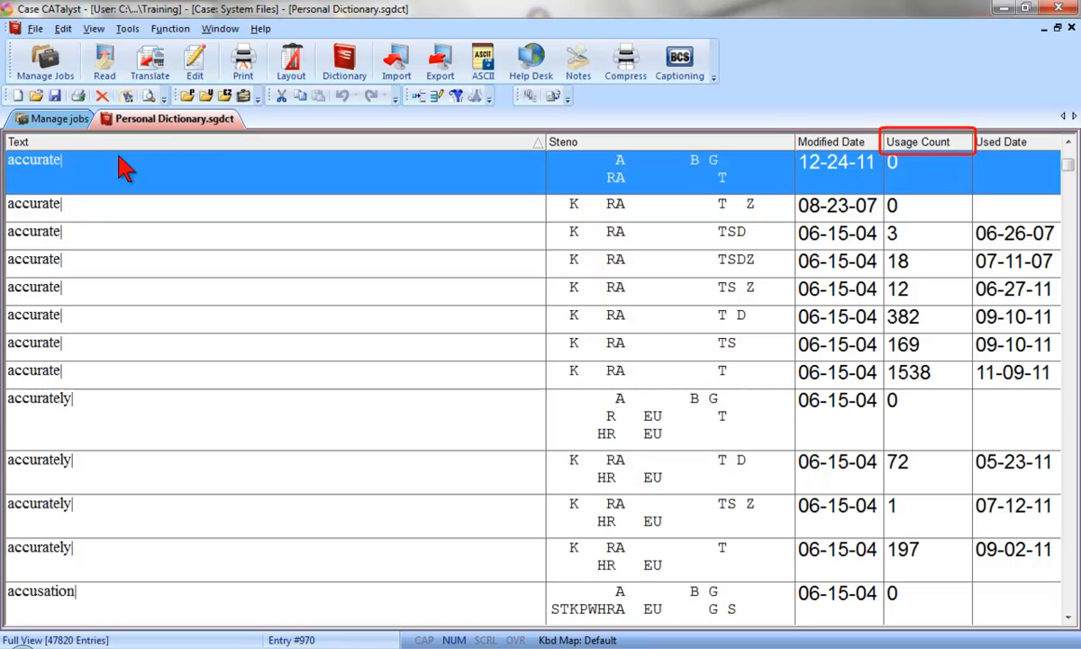
{"action": "left_click", "coordinate": [1015, 142]}
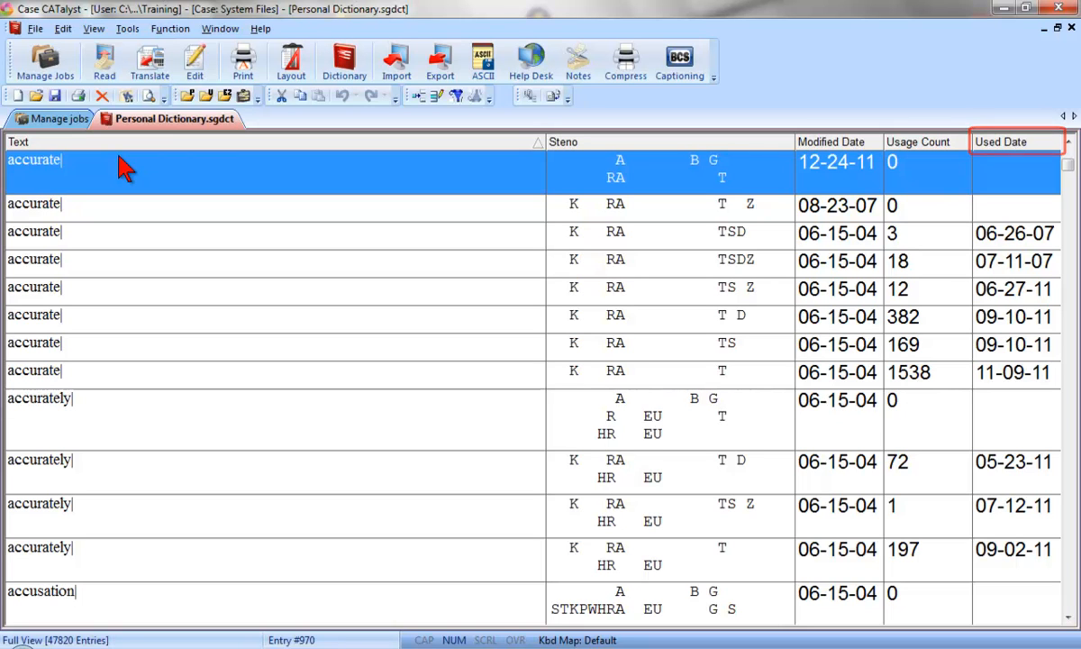
{"action": "left_click", "coordinate": [538, 142]}
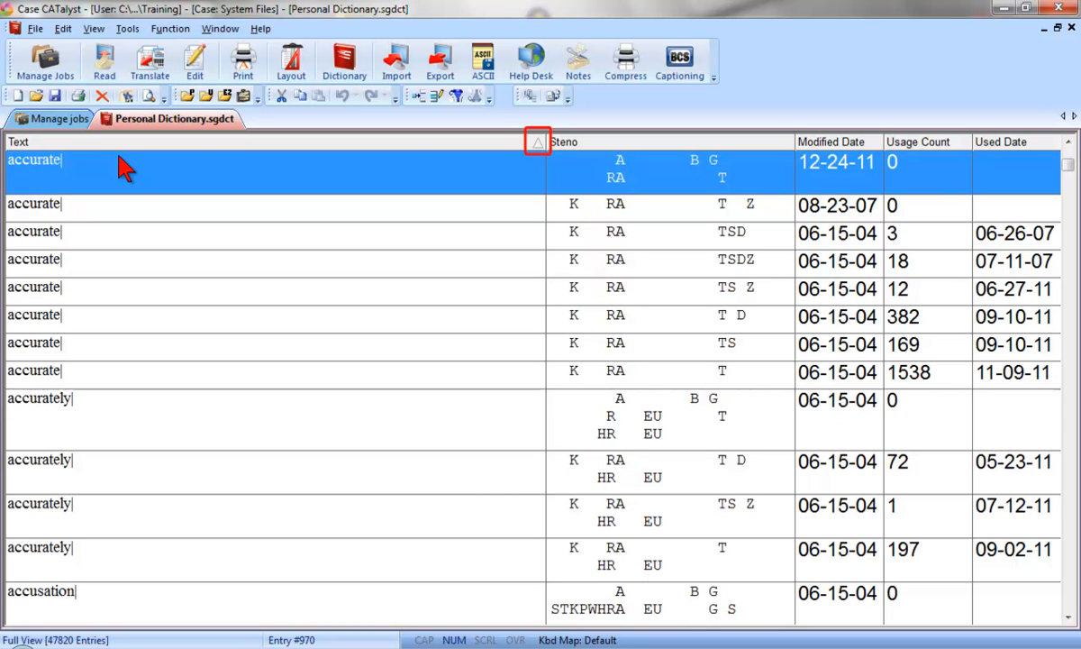
{"action": "mouse_move", "coordinate": [151, 172]}
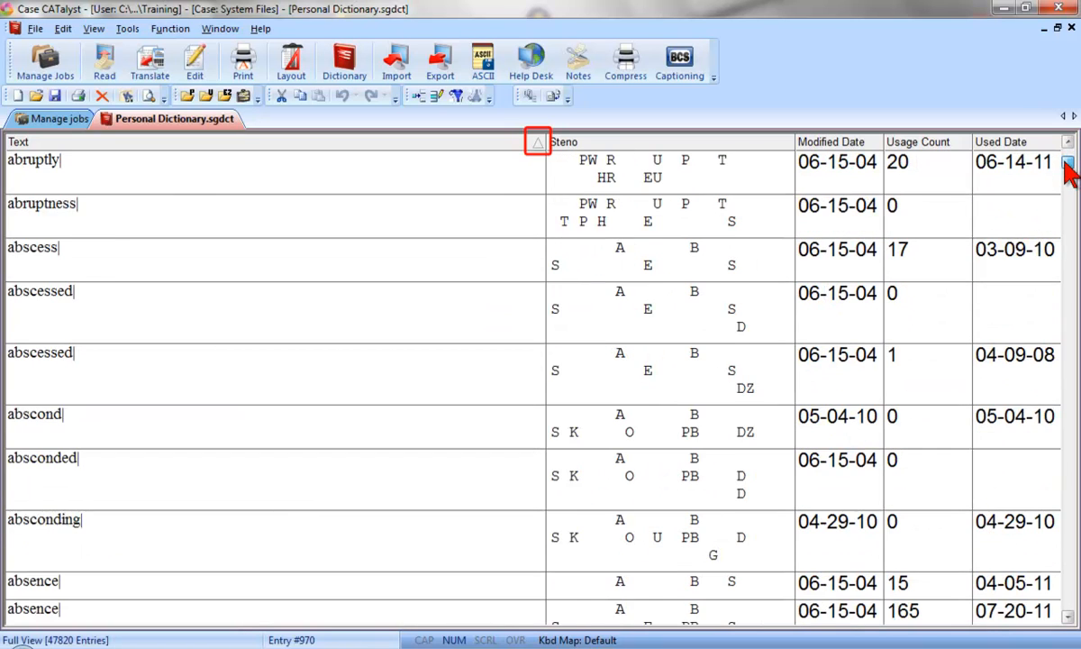
{"action": "scroll", "scroll_direction": "down", "scroll_amount": 3}
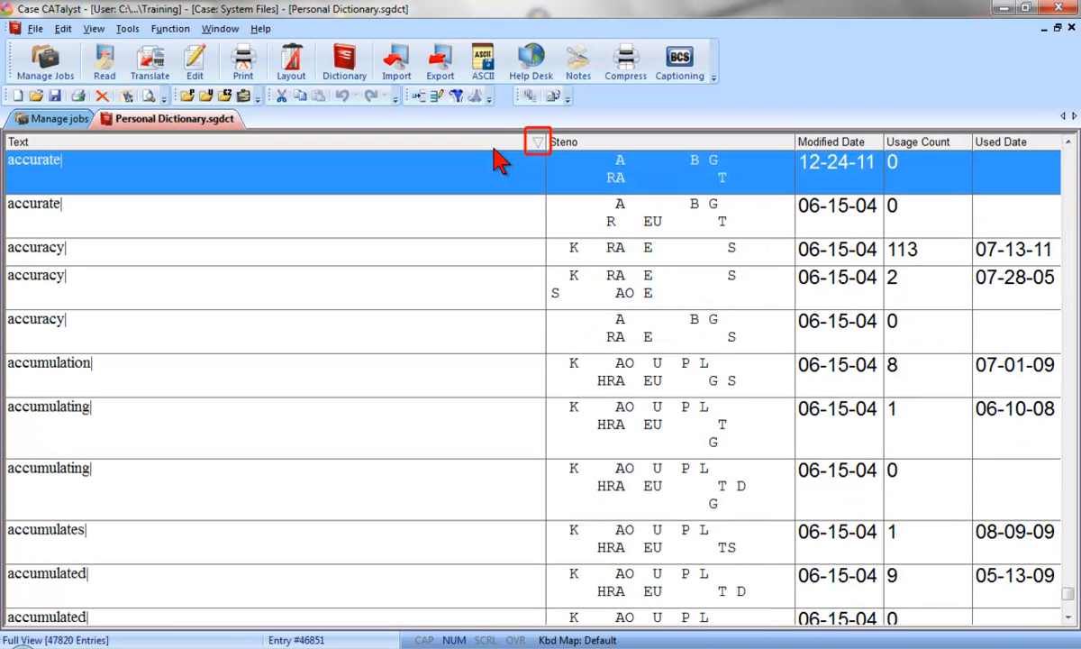
{"action": "mouse_move", "coordinate": [739, 290]}
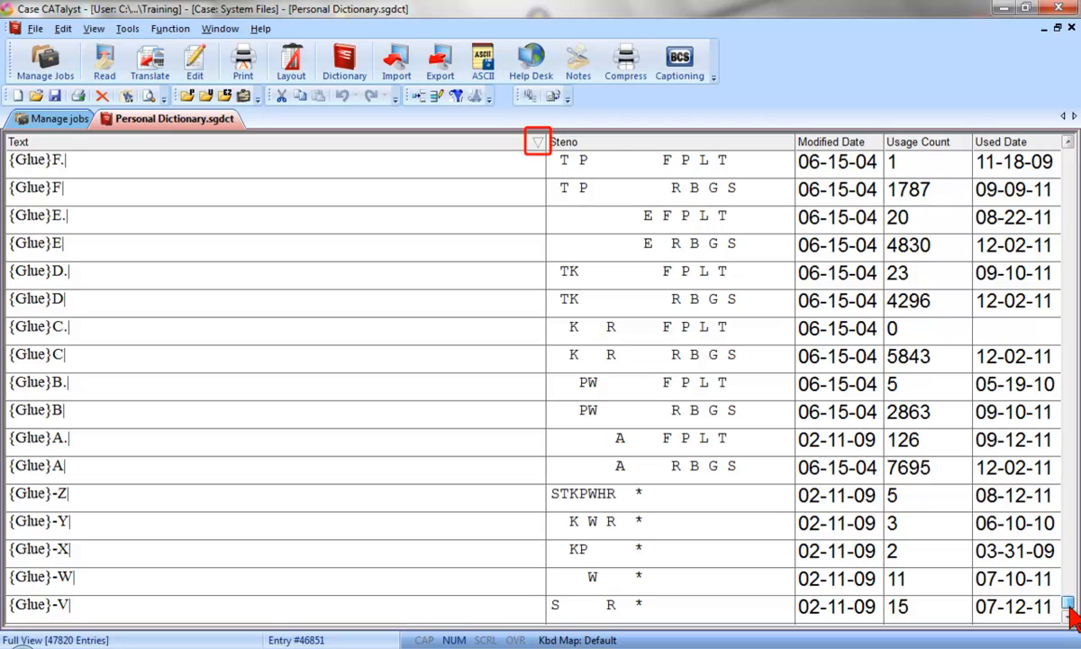
{"action": "scroll", "scroll_direction": "down", "scroll_amount": 3}
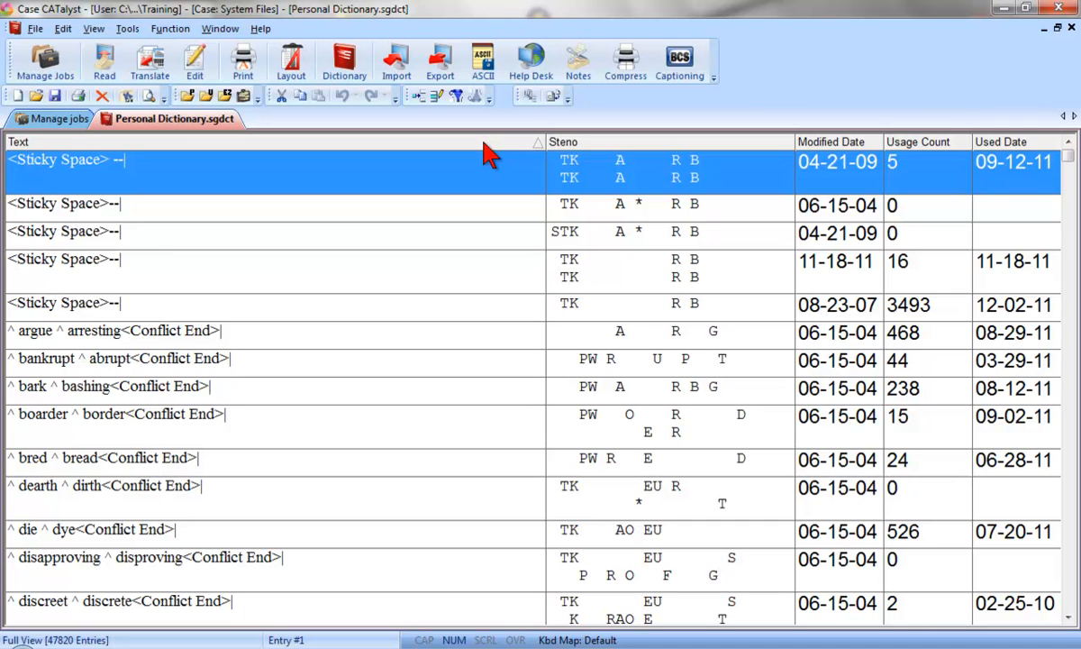
{"action": "mouse_move", "coordinate": [811, 157]}
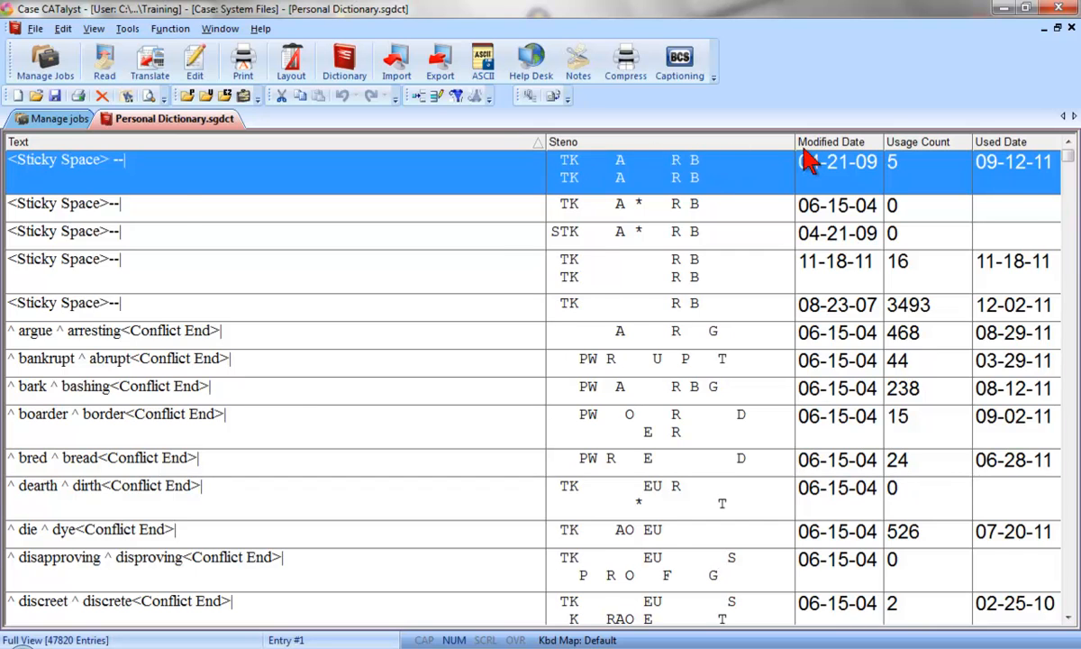